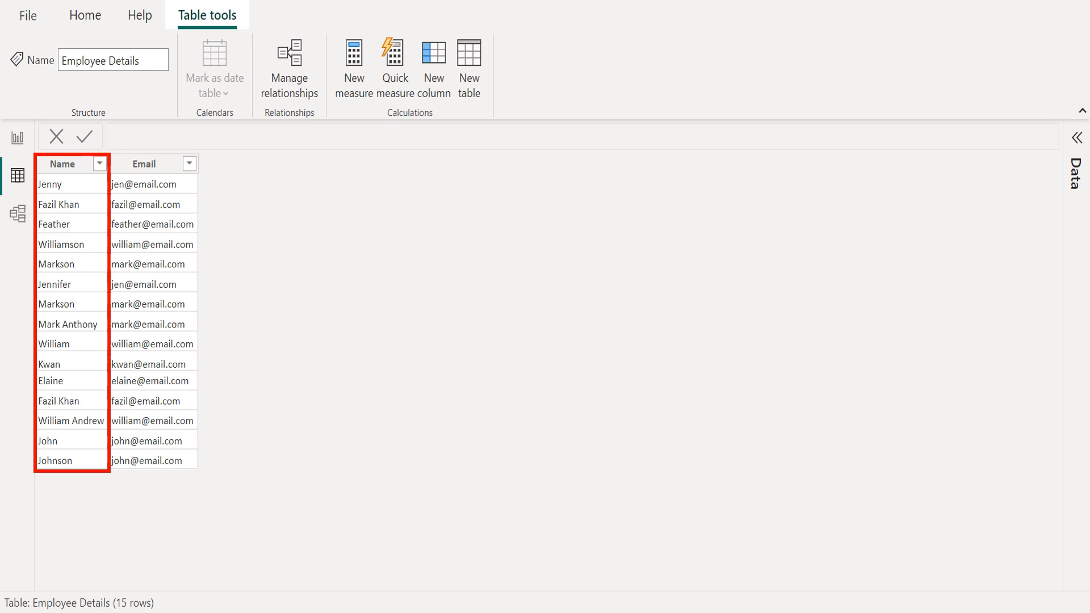
- Define Distinct Emails = DISTINCT('Employee Details'[Email]) as a new calculated table
{"action": "left_click", "coordinate": [145, 163]}
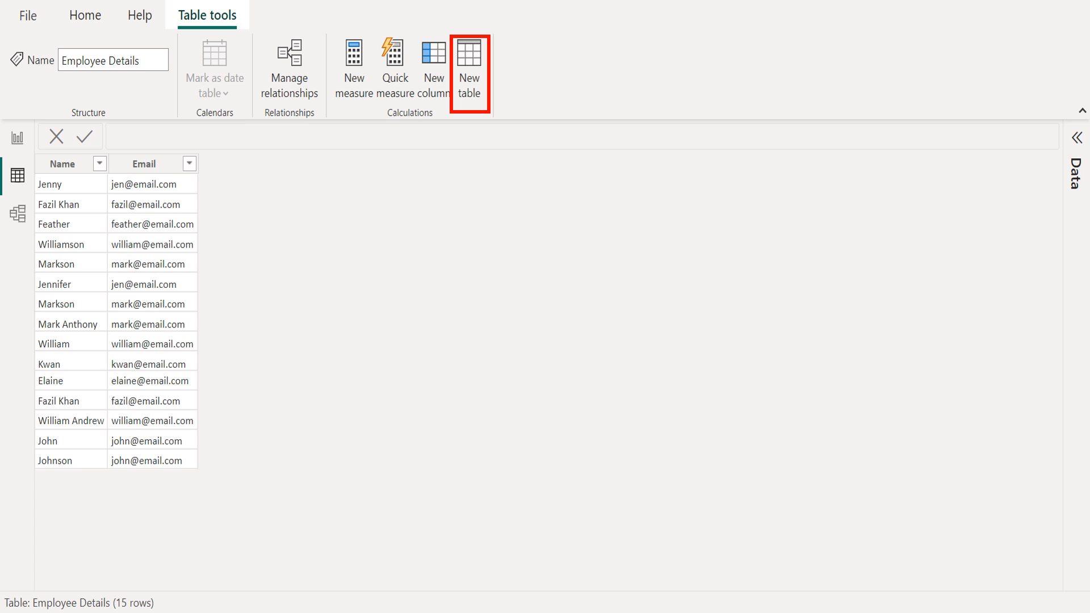
{"action": "left_click", "coordinate": [470, 63]}
{"action": "type", "text": "Distinct Emails ="}
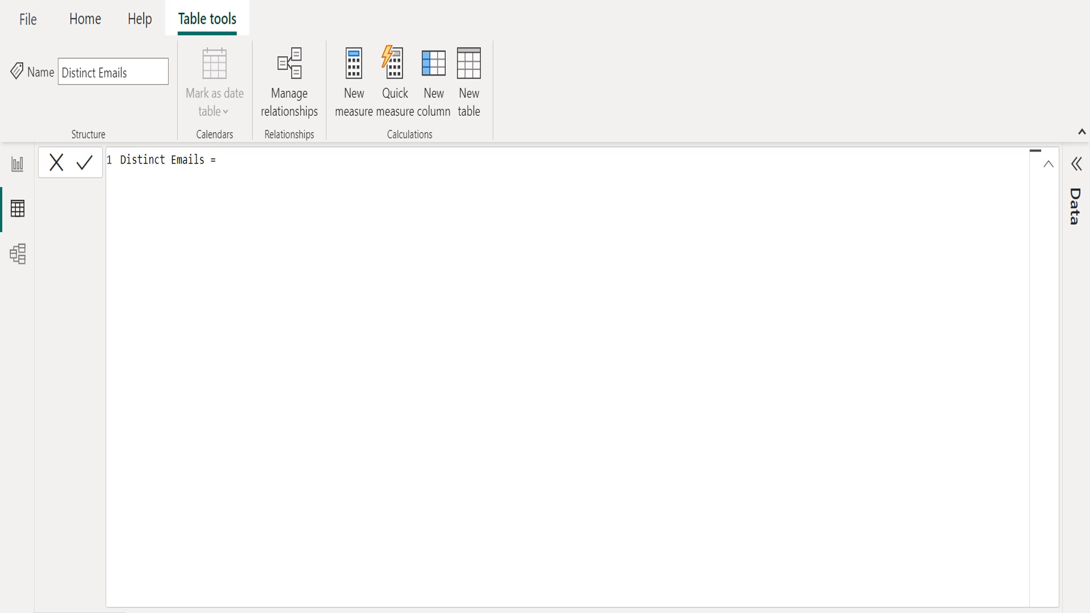
{"action": "type", "text": "DISTINCT('Employee Details'[Email])"}
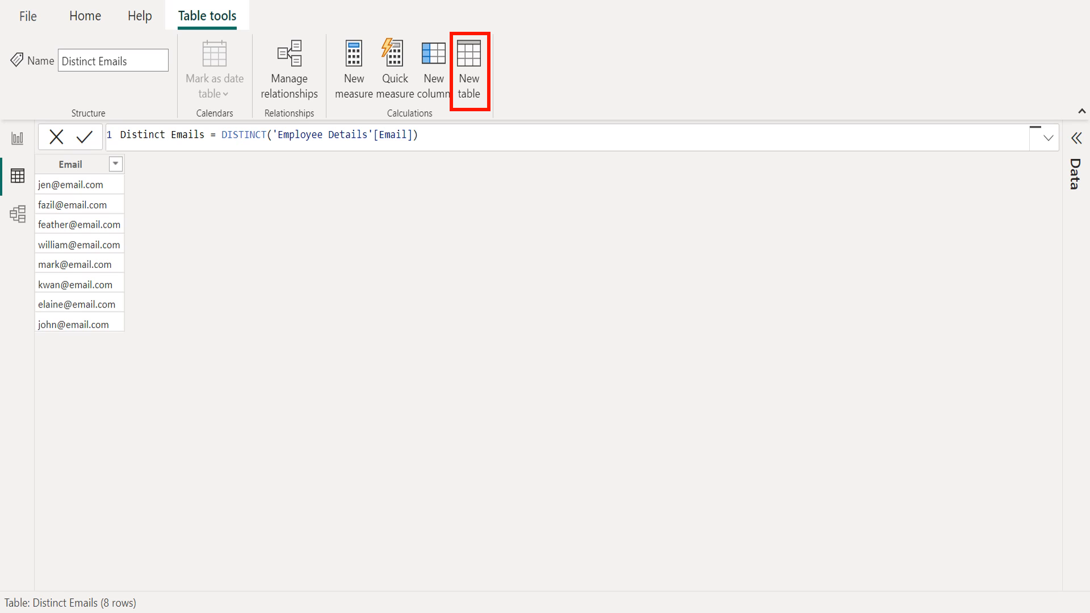
{"action": "left_click", "coordinate": [470, 62]}
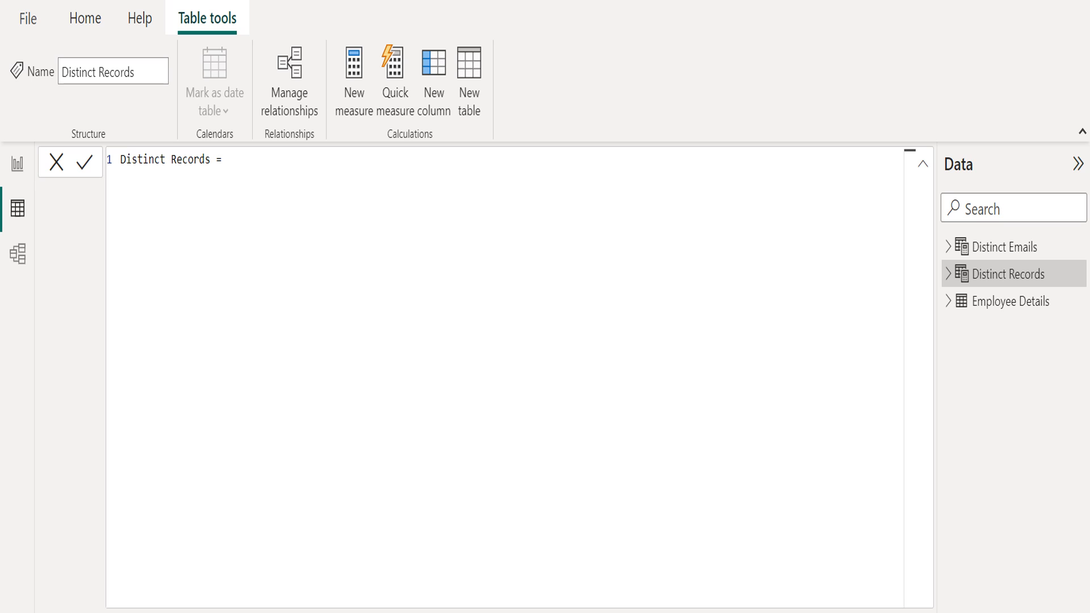
- Define Distinct Records = DISTINCT('Employee Details') to keep only unique rows
{"action": "type", "text": "DISTINCT('Employee Details')"}
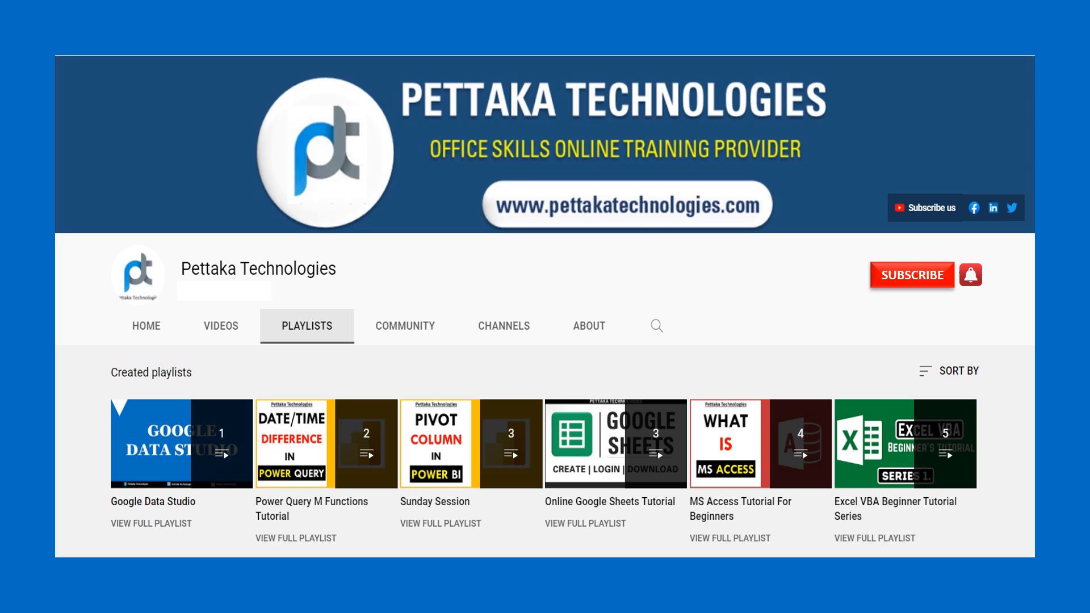
- Subscribe to the Pettaka Technologies channel
{"action": "left_click", "coordinate": [912, 275]}
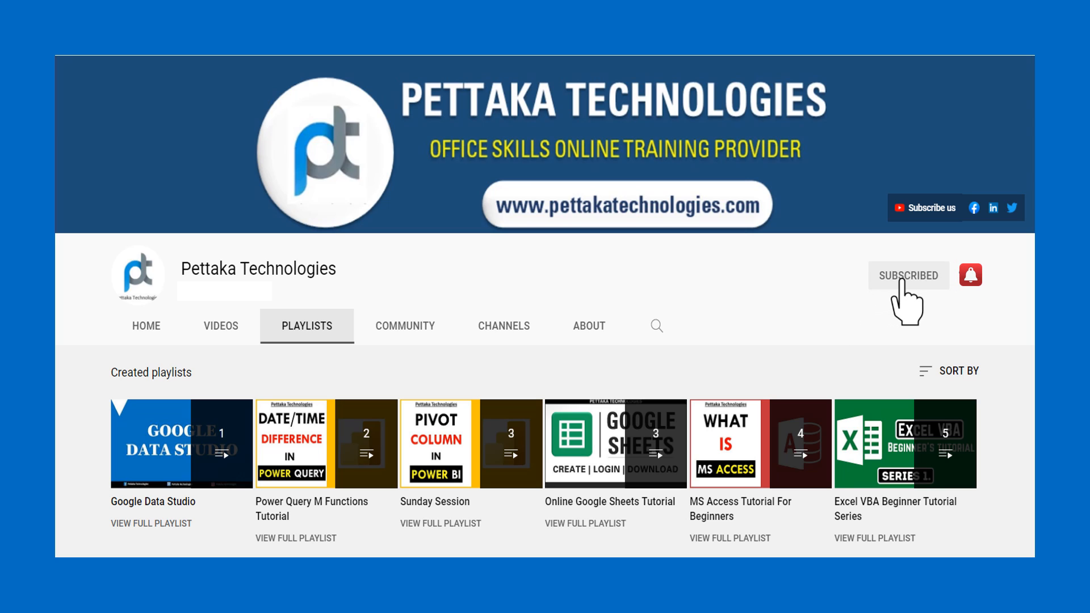